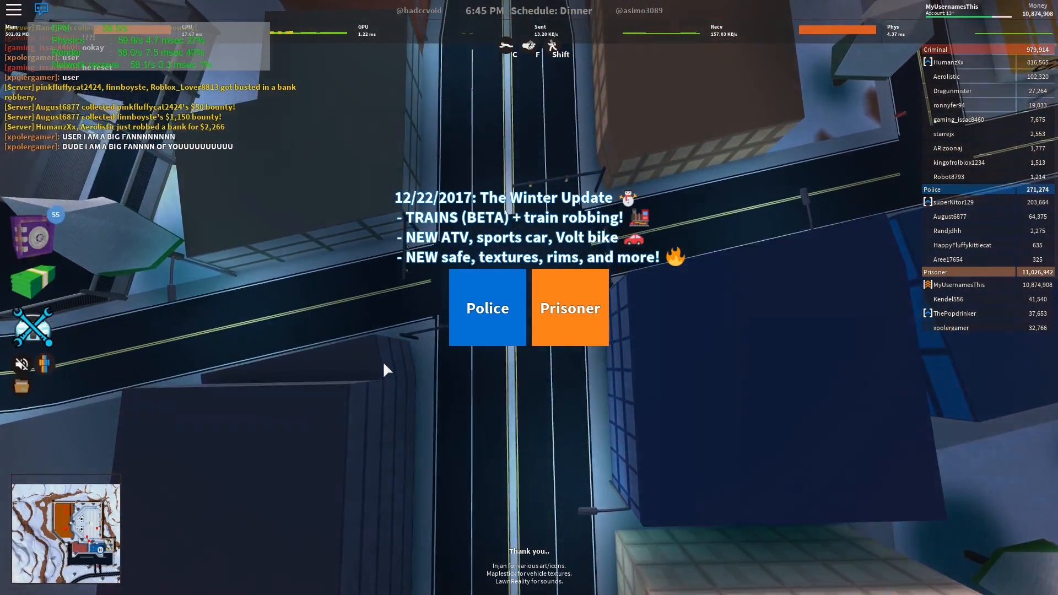
Step: Launch a second windowed Roblox session into TRAINS! Jailbreak, reaching the Police/Prisoner team choice
{"action": "left_click", "coordinate": [570, 308]}
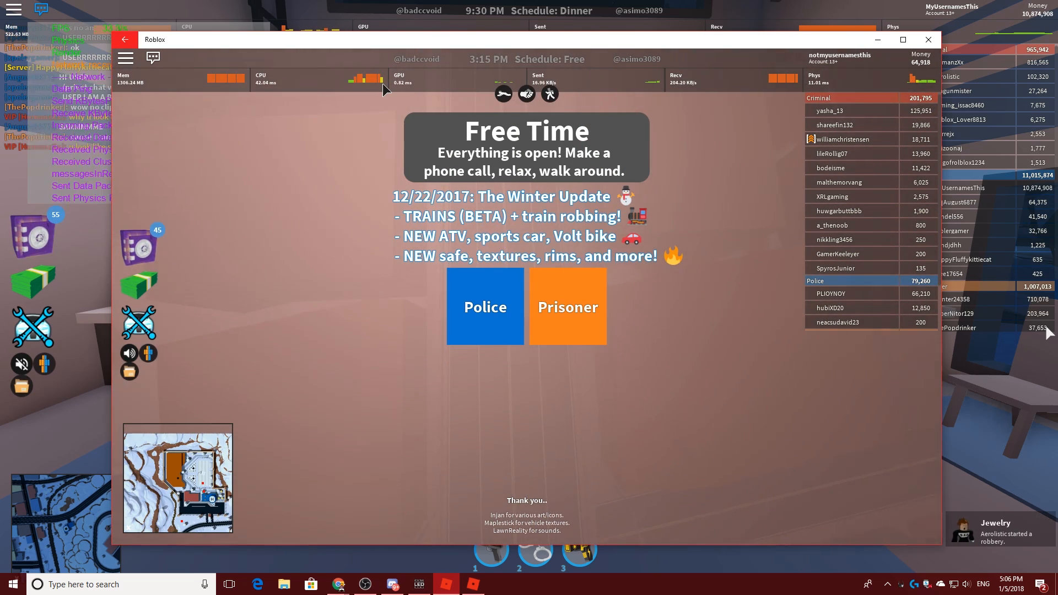
Step: Show the render/network and CPU stats overlays, then bring up the leave-game confirmation with Esc
{"action": "left_click", "coordinate": [485, 305]}
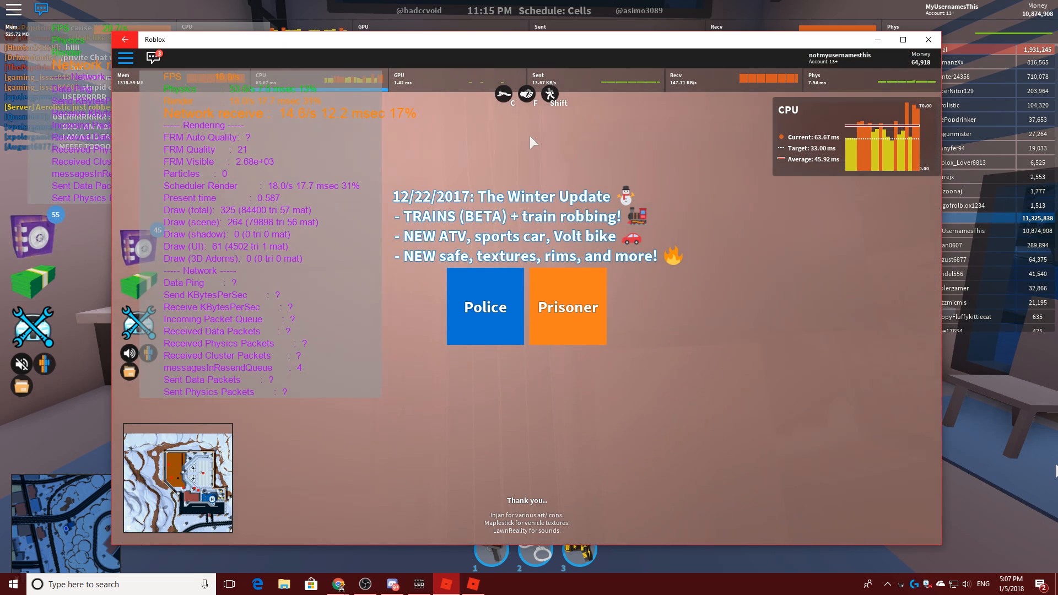
{"action": "key", "text": "Escape"}
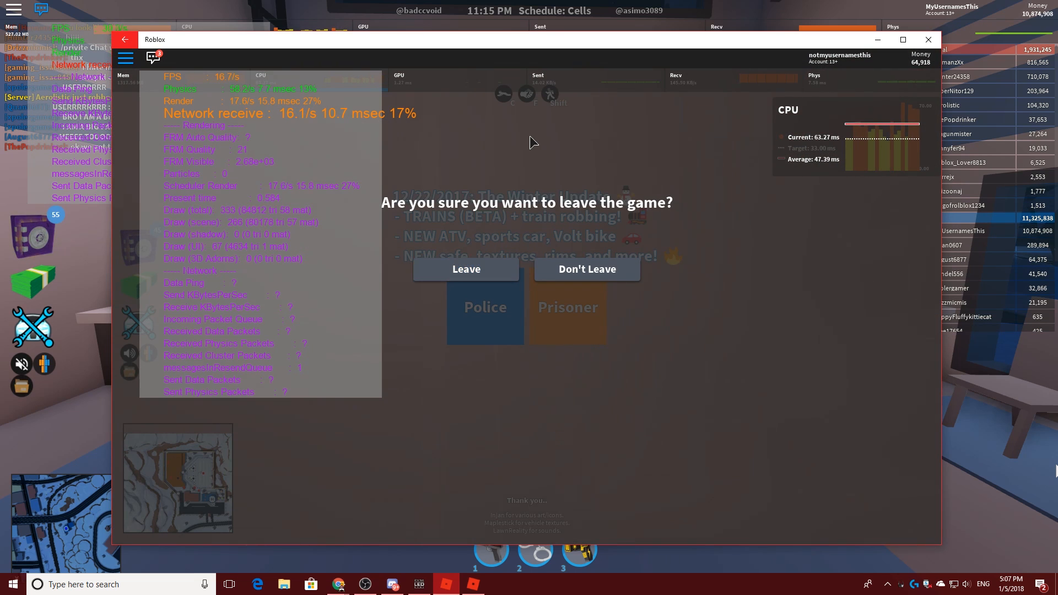
Step: Confirm leaving the game, returning to the TRAINS! Jailbreak page in Chrome
{"action": "left_click", "coordinate": [585, 269]}
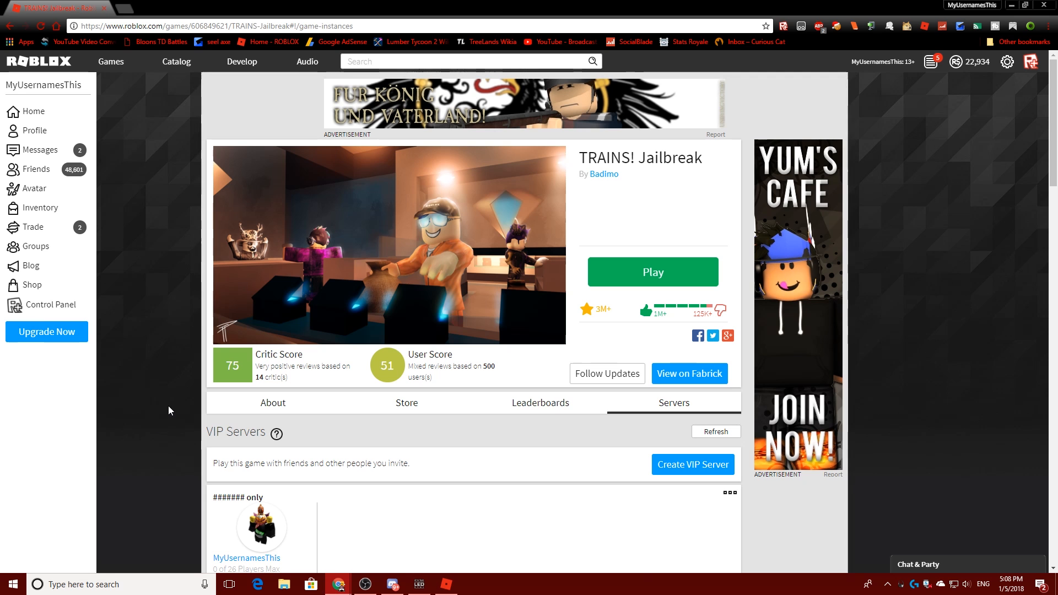
{"action": "mouse_move", "coordinate": [616, 416]}
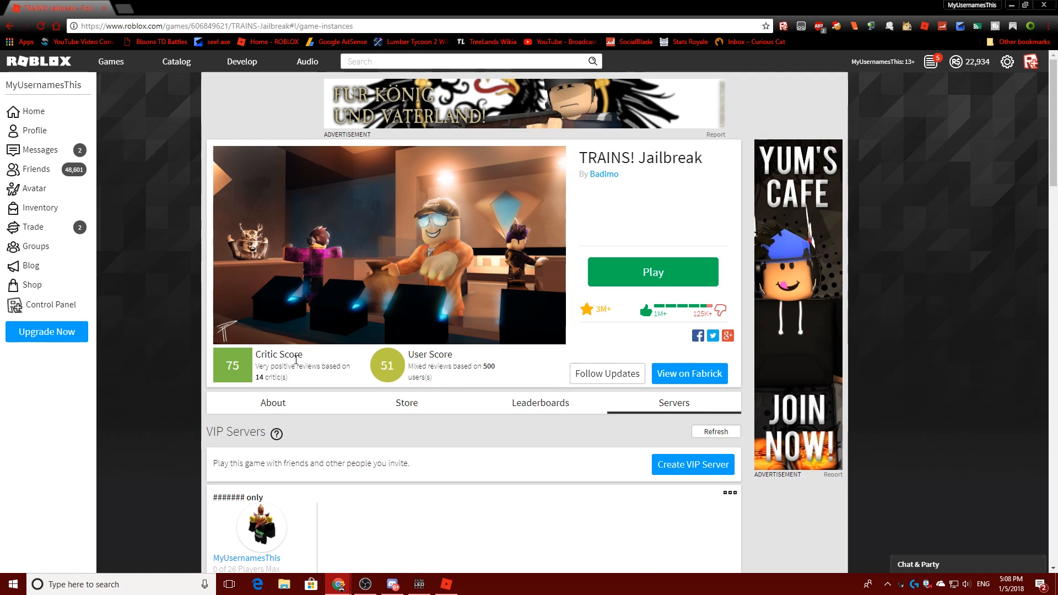
Step: Search the Start menu for cmd and start Command Prompt as administrator
{"action": "type", "text": "calculator"}
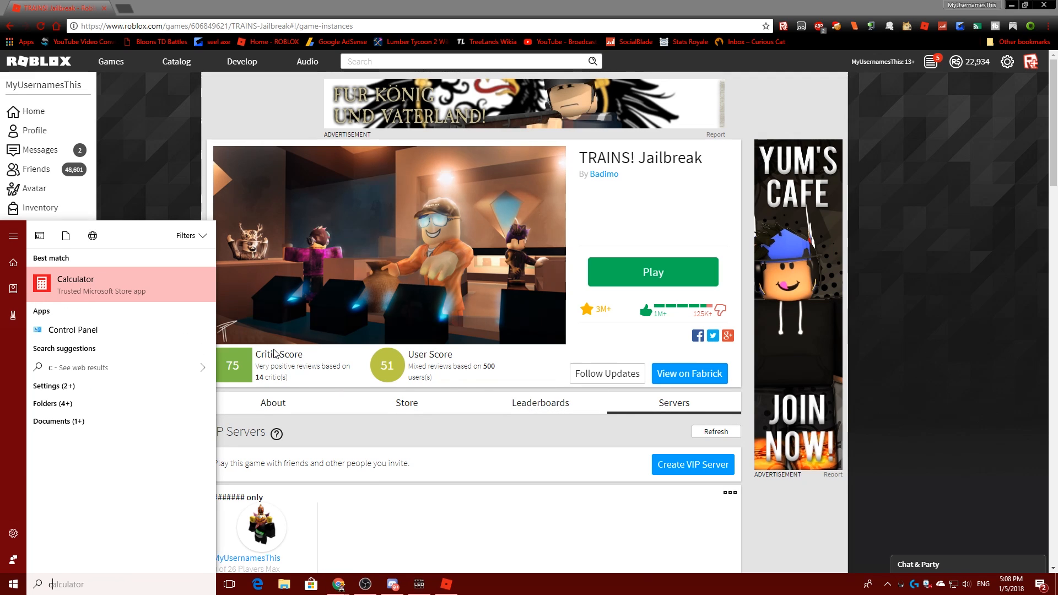
{"action": "type", "text": "cmd"}
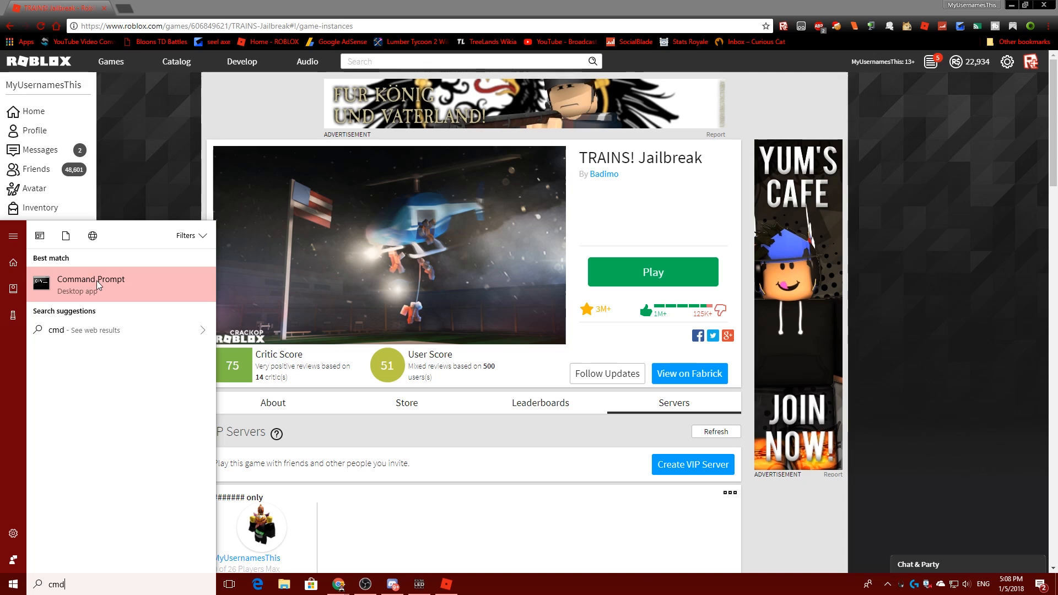
{"action": "right_click", "coordinate": [91, 279]}
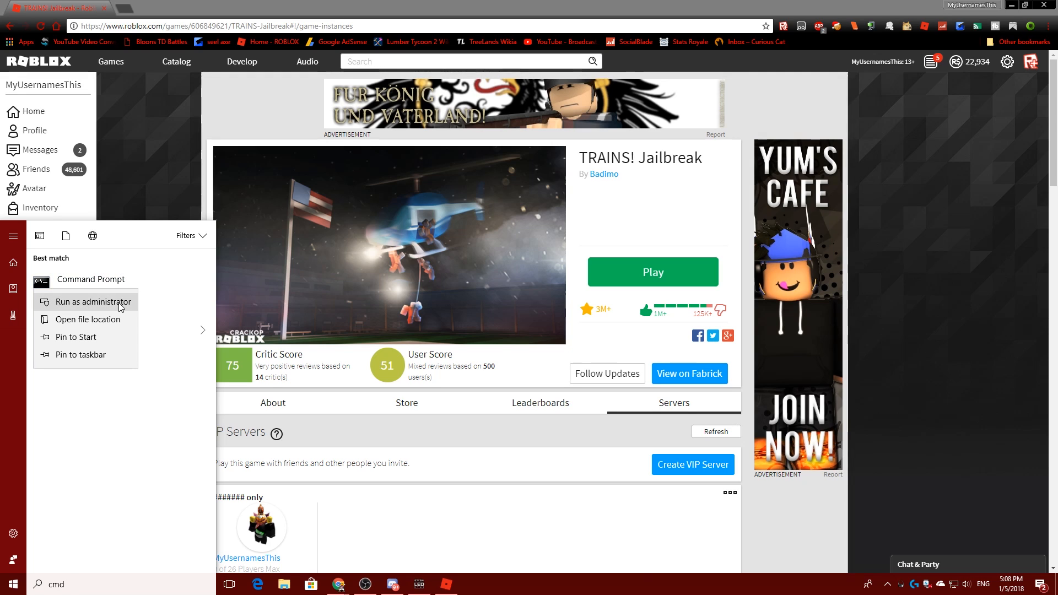
{"action": "left_click", "coordinate": [91, 302]}
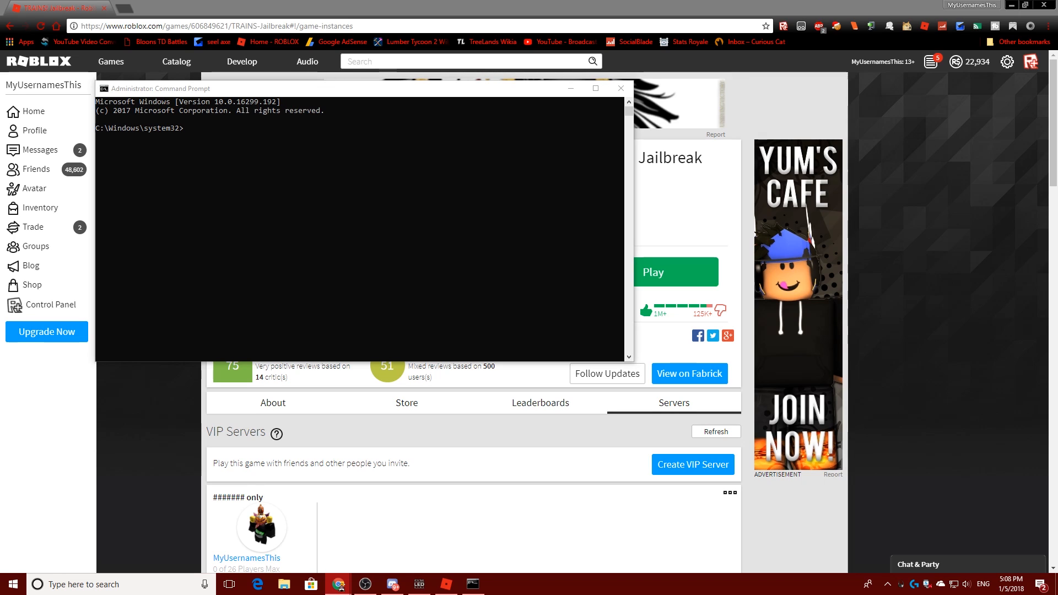
{"action": "mouse_move", "coordinate": [807, 241]}
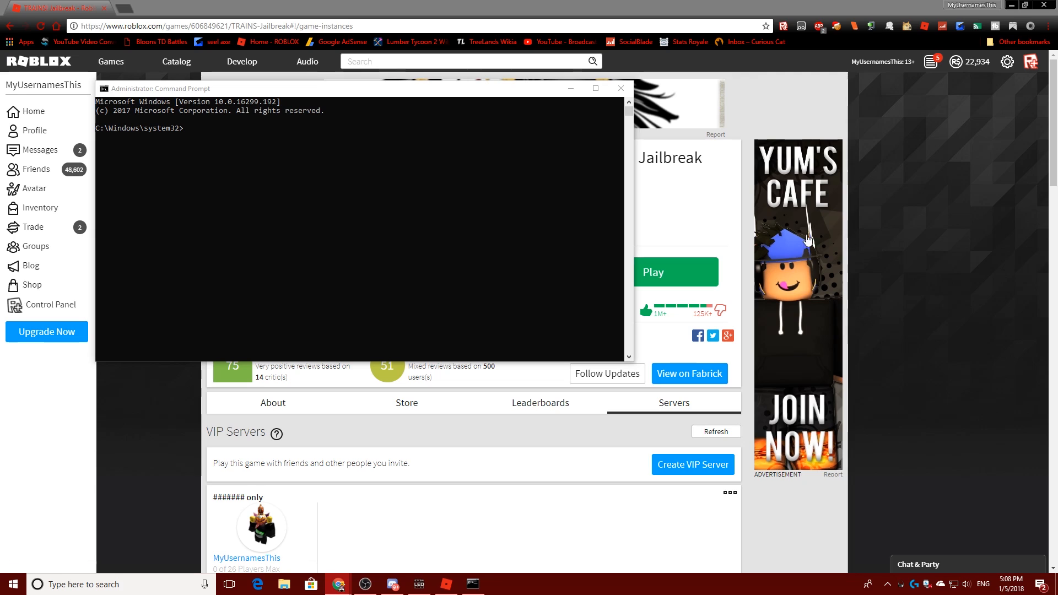
Step: Run bcdedit /deletevalue useplatformclock to remove the platform clock setting
{"action": "type", "text": "b"}
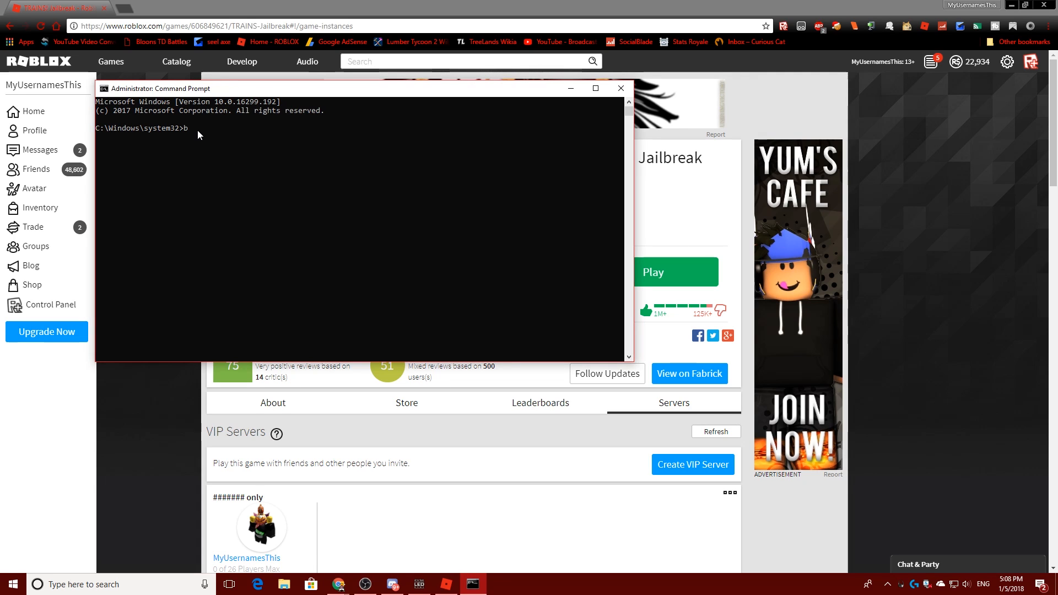
{"action": "type", "text": "cdedit /d"}
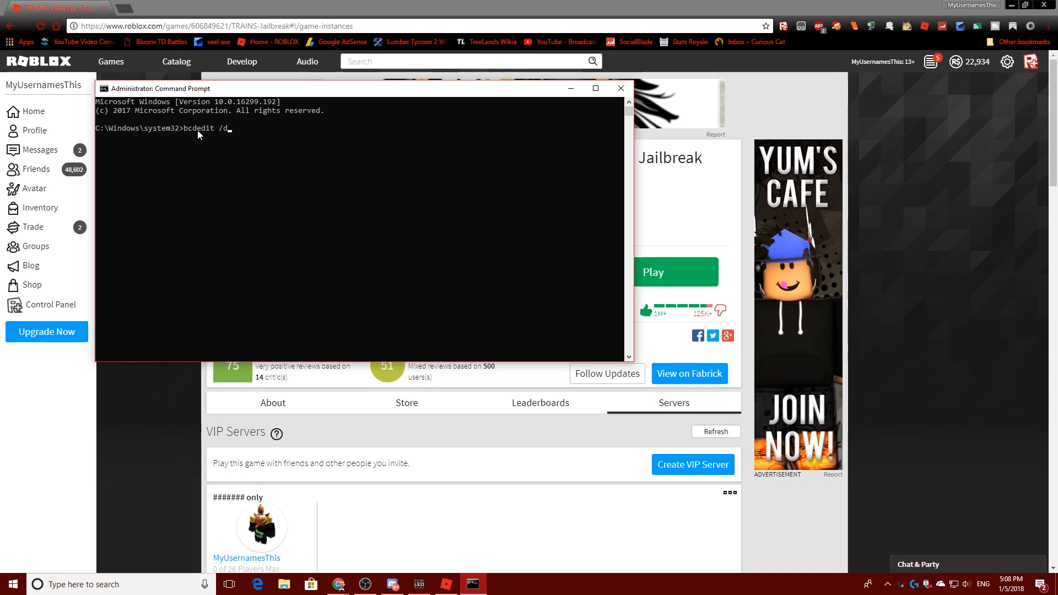
{"action": "type", "text": "eletevalue useplatformc"}
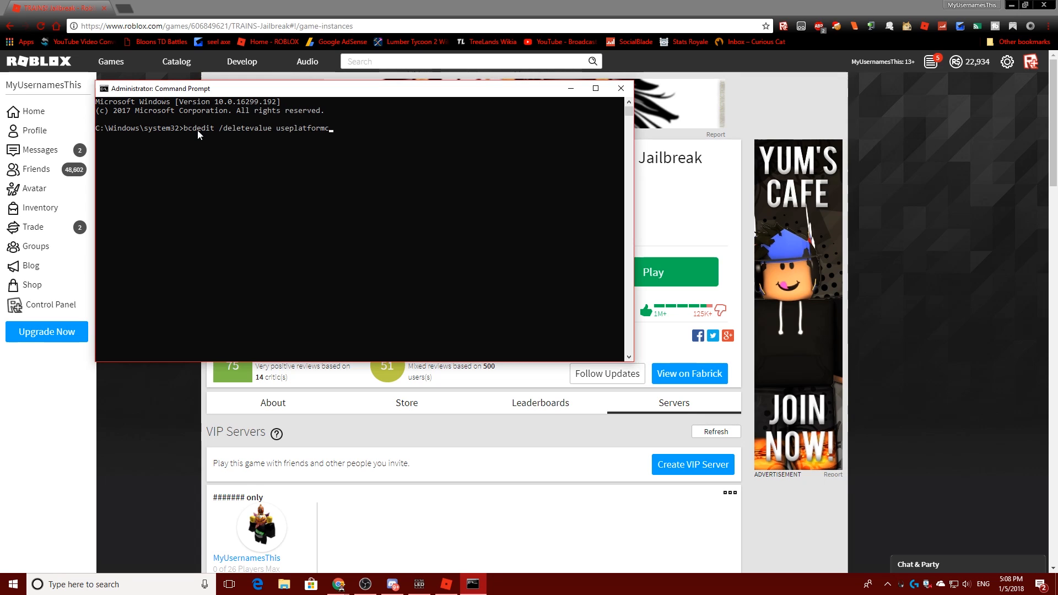
{"action": "type", "text": "lock"}
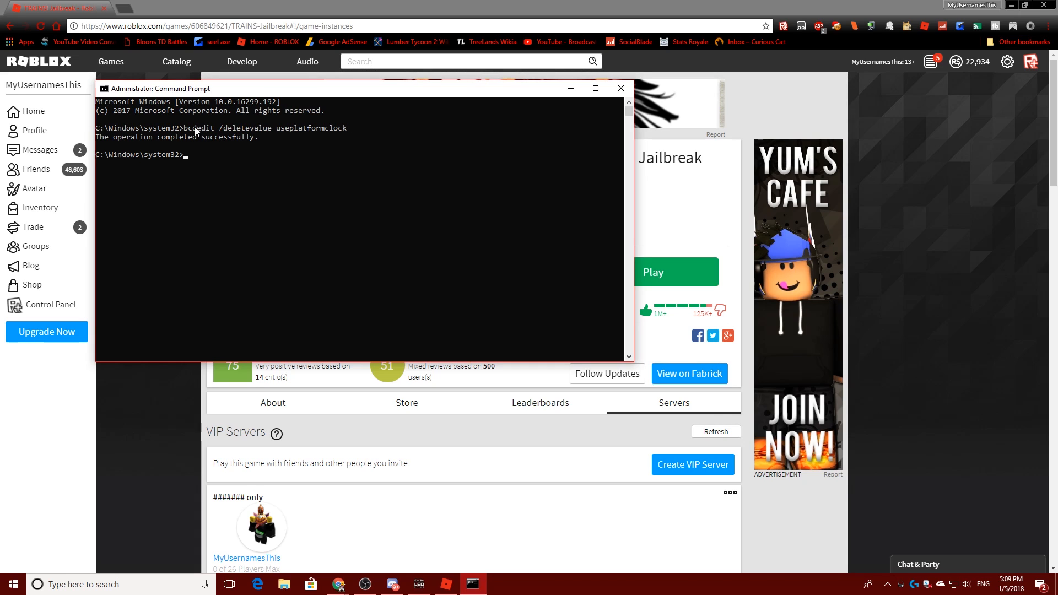
{"action": "mouse_move", "coordinate": [188, 145]}
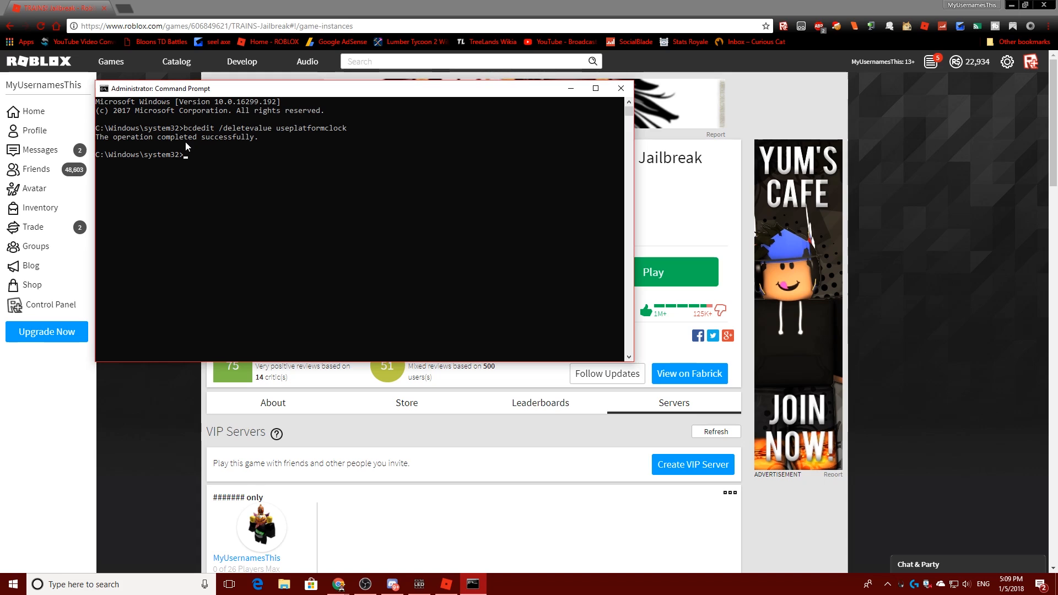
{"action": "mouse_move", "coordinate": [726, 212]}
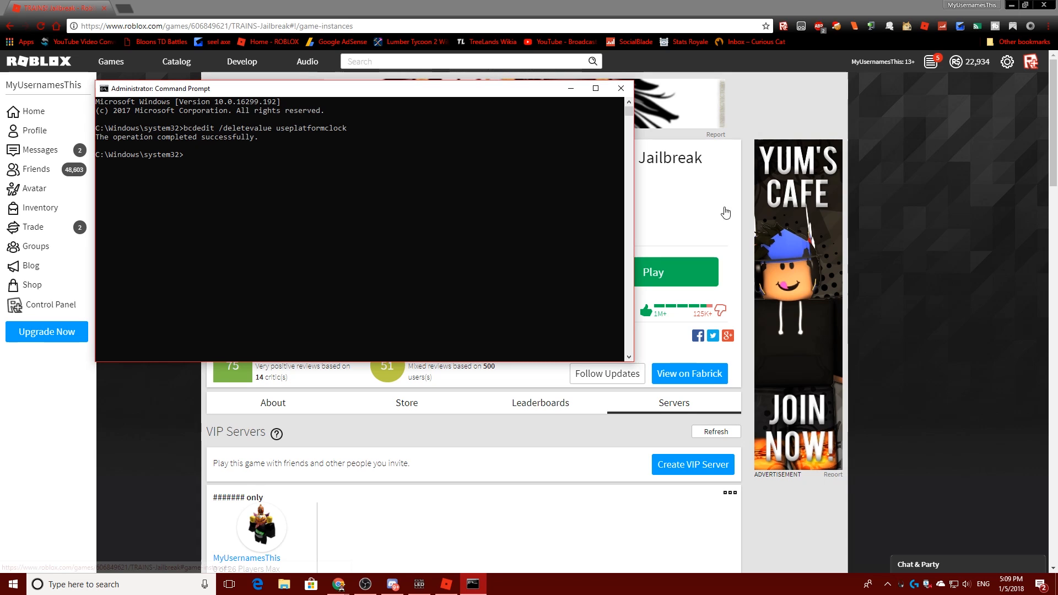
Step: Run bcdedit /set disabledynamictick yes to disable dynamic tick
{"action": "type", "text": "bcd"}
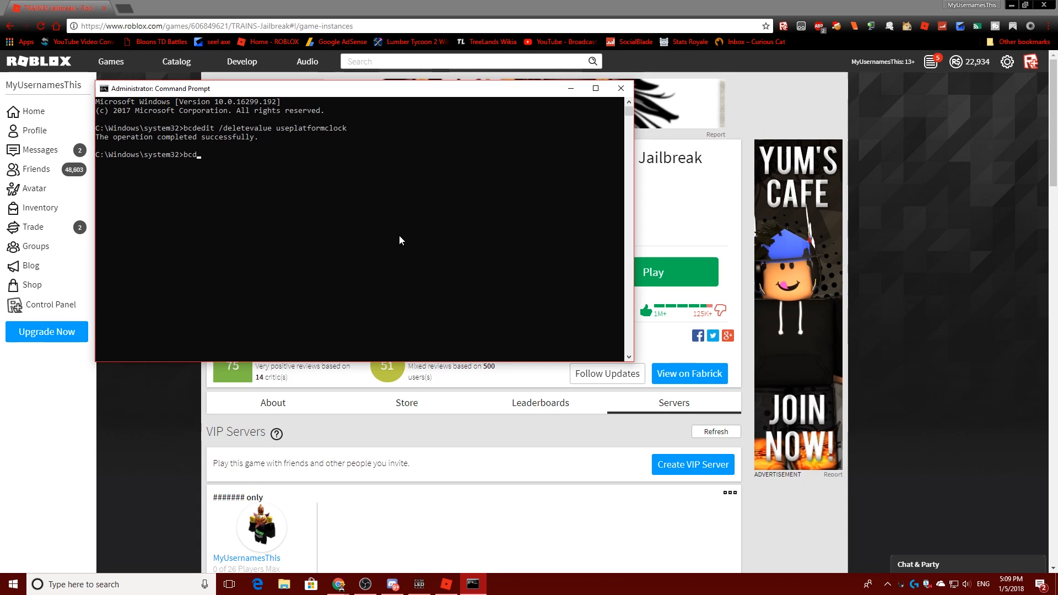
{"action": "type", "text": "edit"}
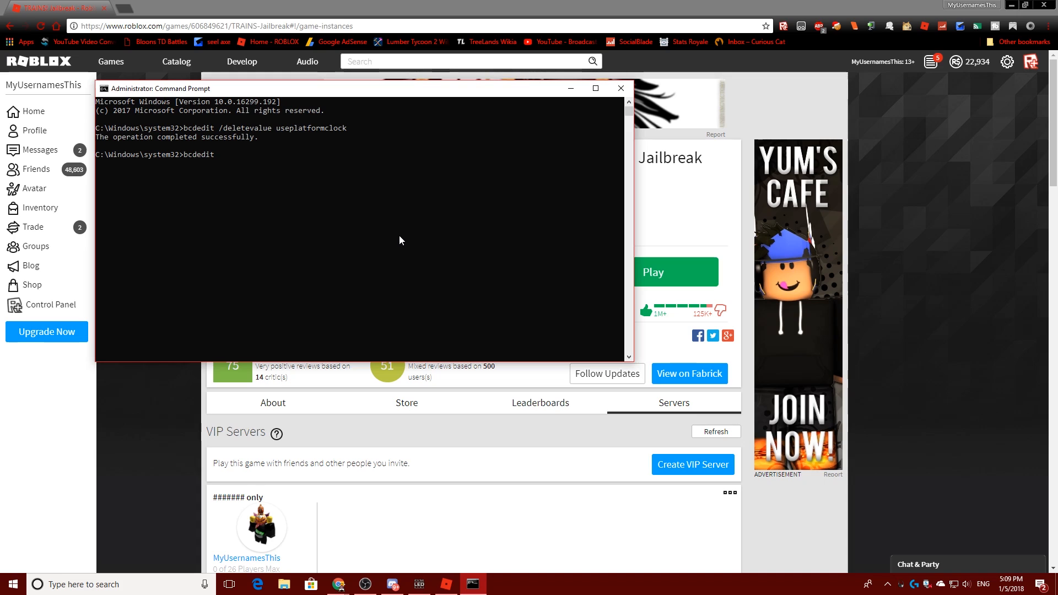
{"action": "type", "text": "/set"}
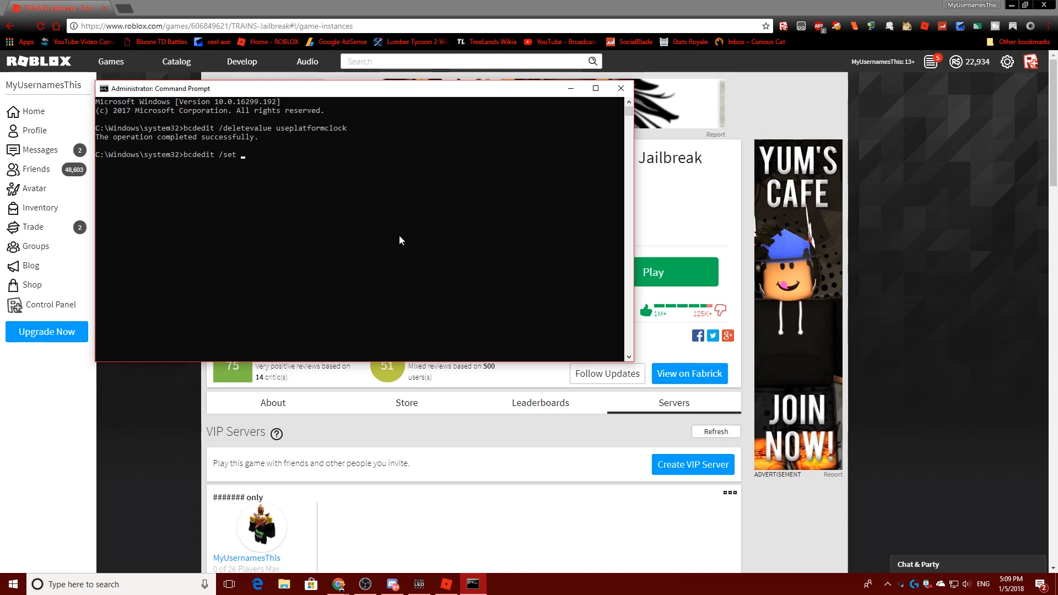
{"action": "type", "text": "disabledynamictick ye"}
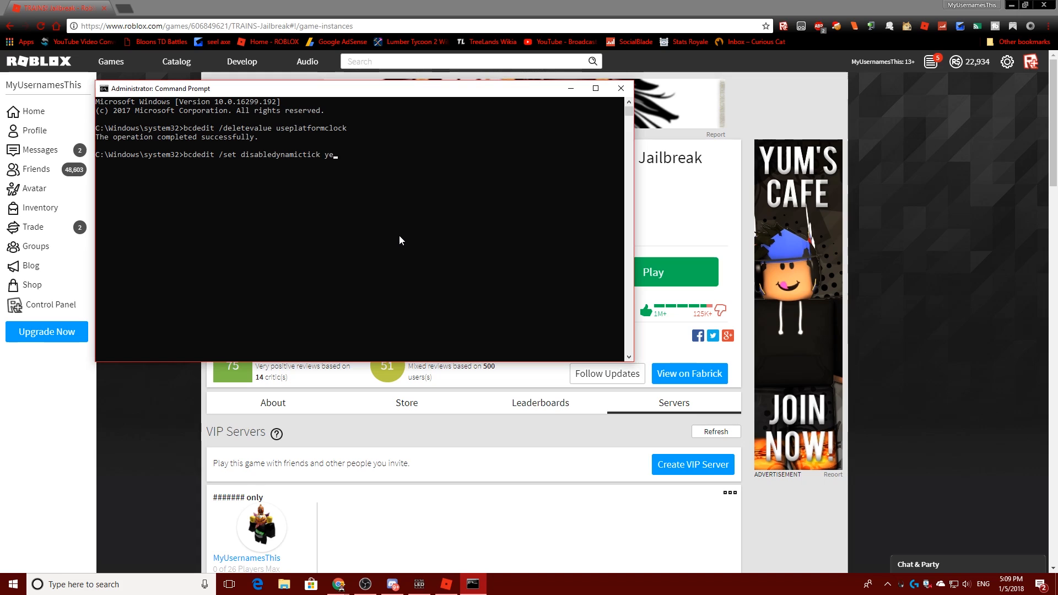
{"action": "key", "text": "enter"}
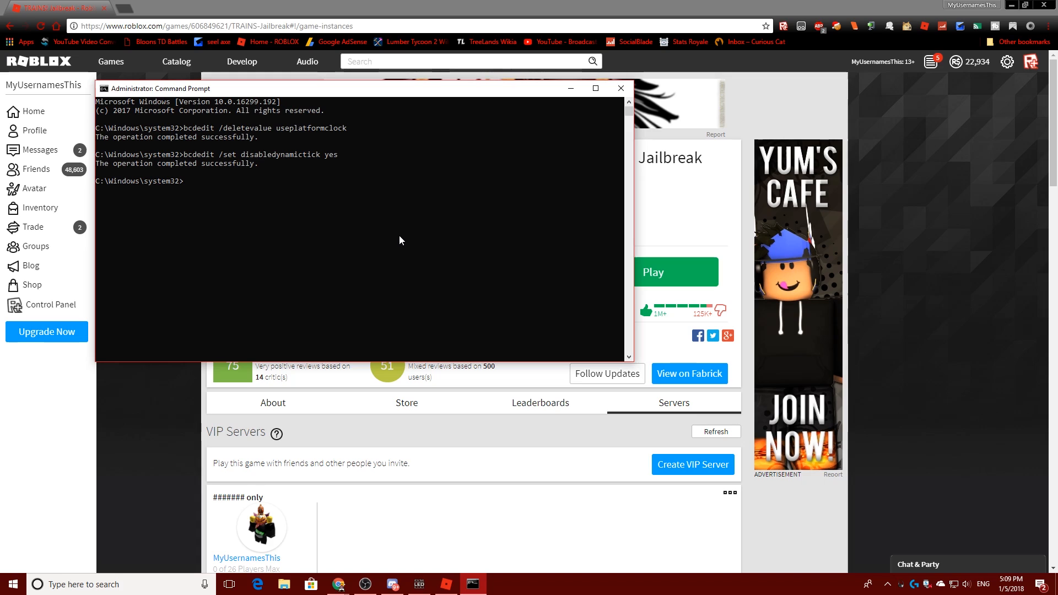
{"action": "mouse_move", "coordinate": [413, 337]}
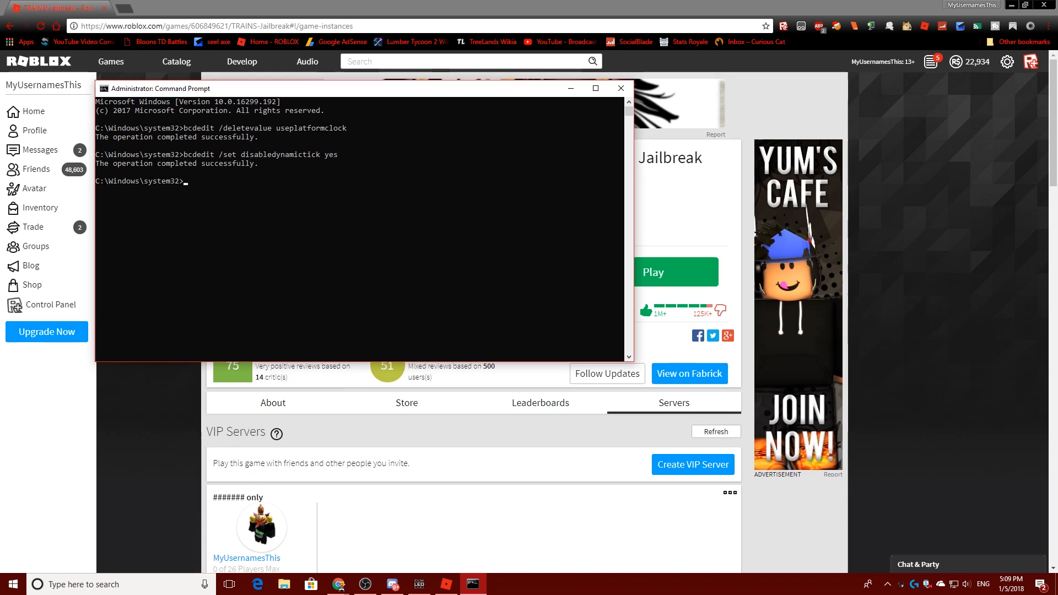
Step: Close the Command Prompt and start TRAINS! Jailbreak from its game page
{"action": "left_click", "coordinate": [618, 88]}
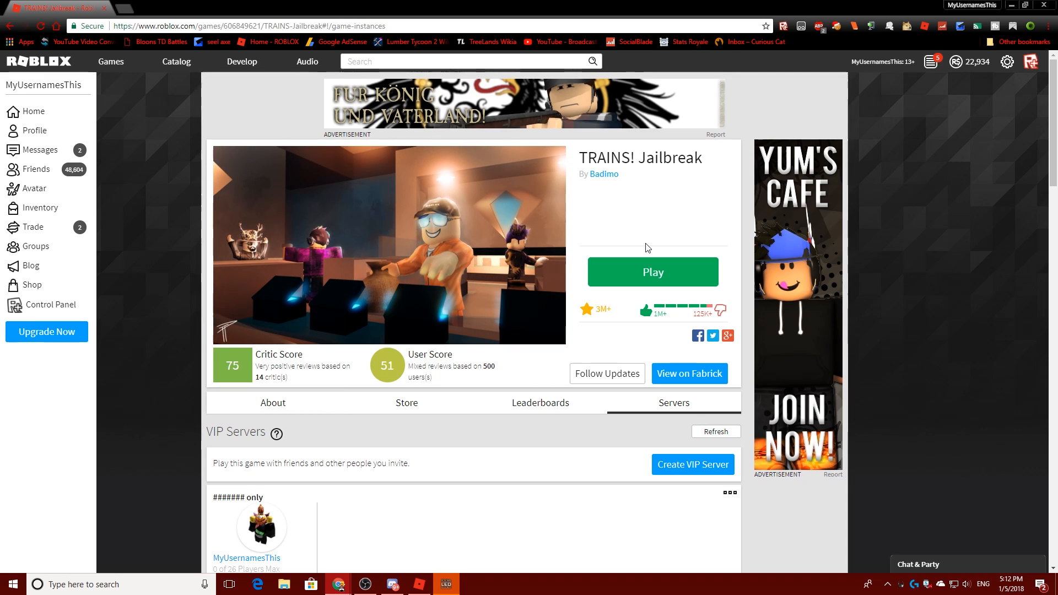
{"action": "left_click", "coordinate": [651, 272]}
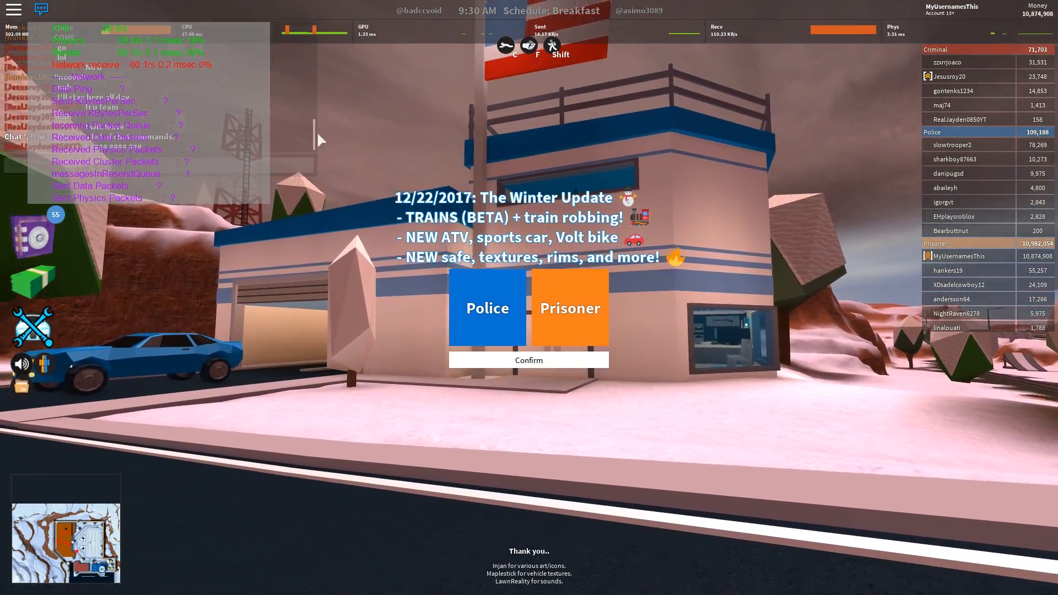
Step: Bring up the Roblox app home page for account notmyusernamesthis over the running game
{"action": "left_click", "coordinate": [527, 360]}
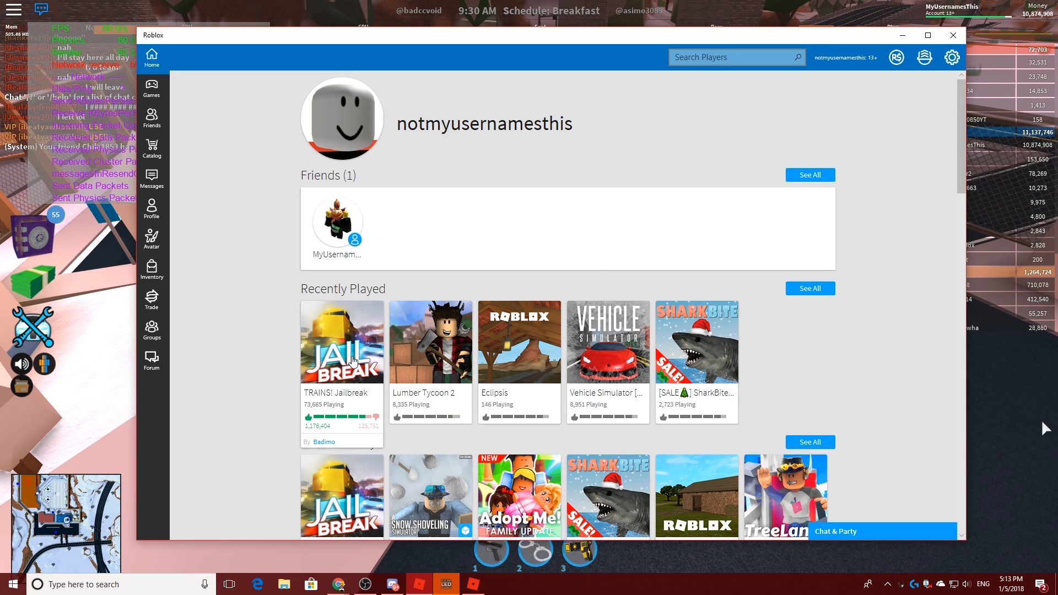
Step: From Recently Played, open TRAINS! Jailbreak and join a server with the second account
{"action": "left_click", "coordinate": [341, 342]}
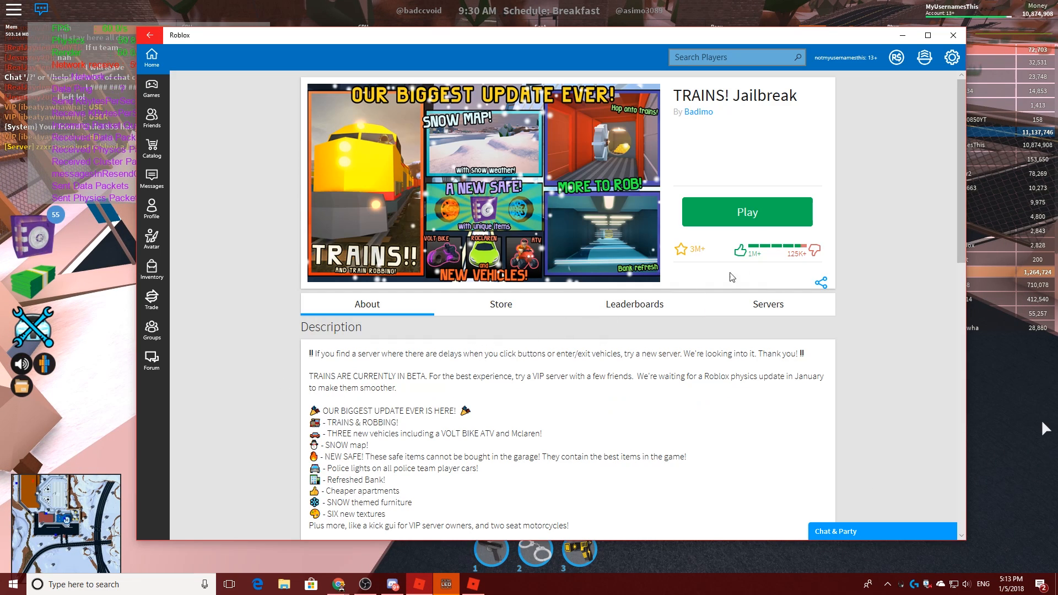
{"action": "left_click", "coordinate": [746, 211]}
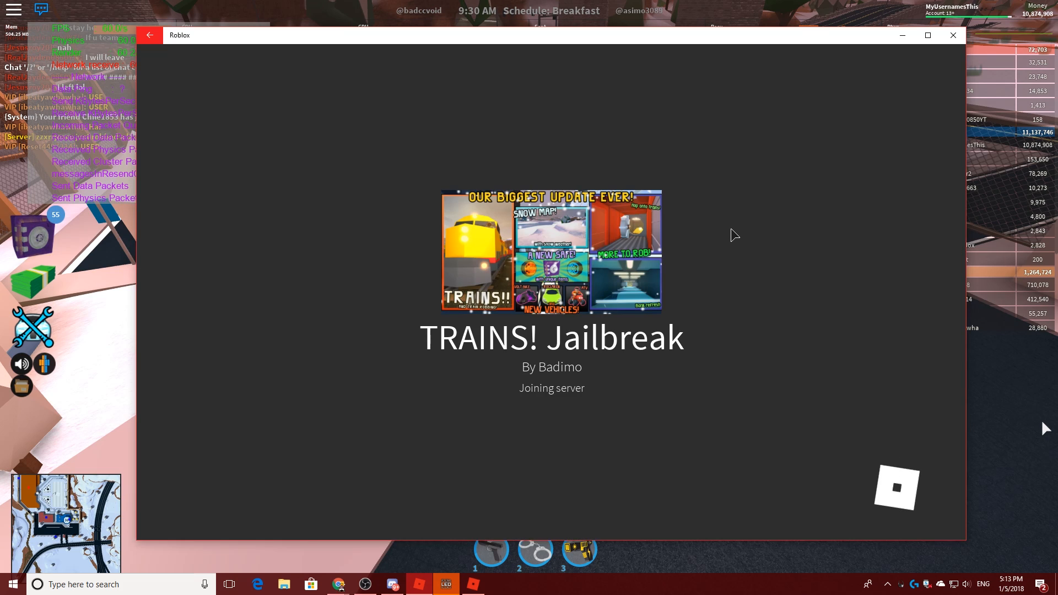
{"action": "mouse_move", "coordinate": [439, 265]}
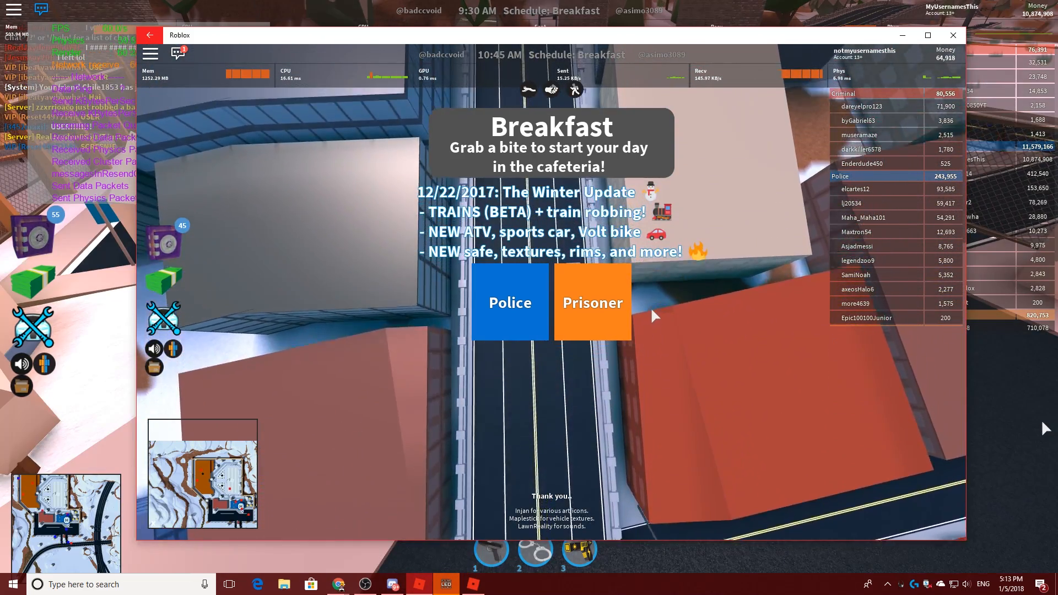
Step: Pick a team to spawn in the snowy map and decline the Mobile Garage pass purchase
{"action": "left_click", "coordinate": [592, 302]}
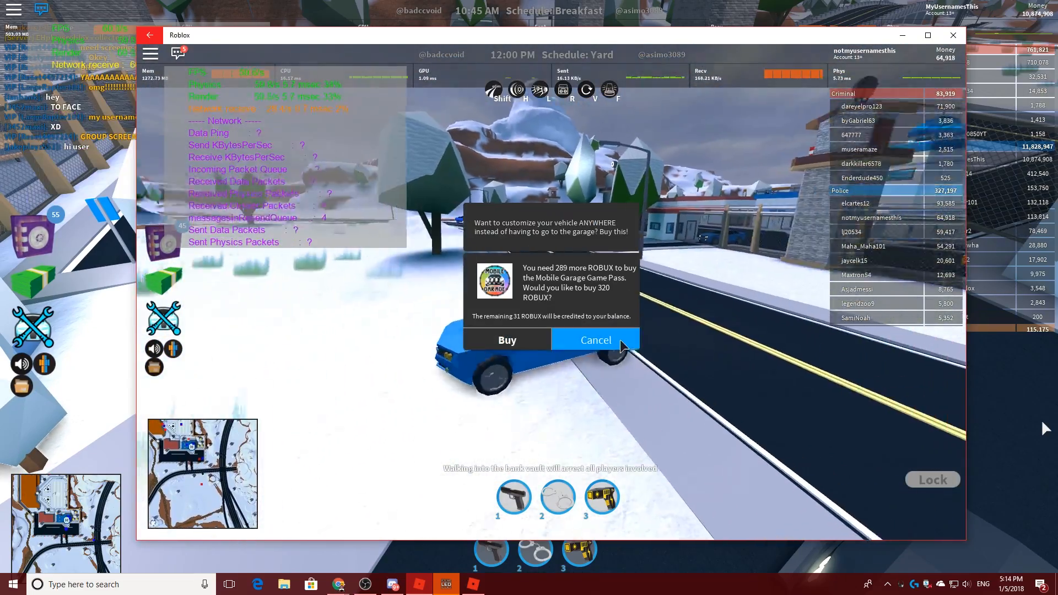
{"action": "left_click", "coordinate": [595, 339]}
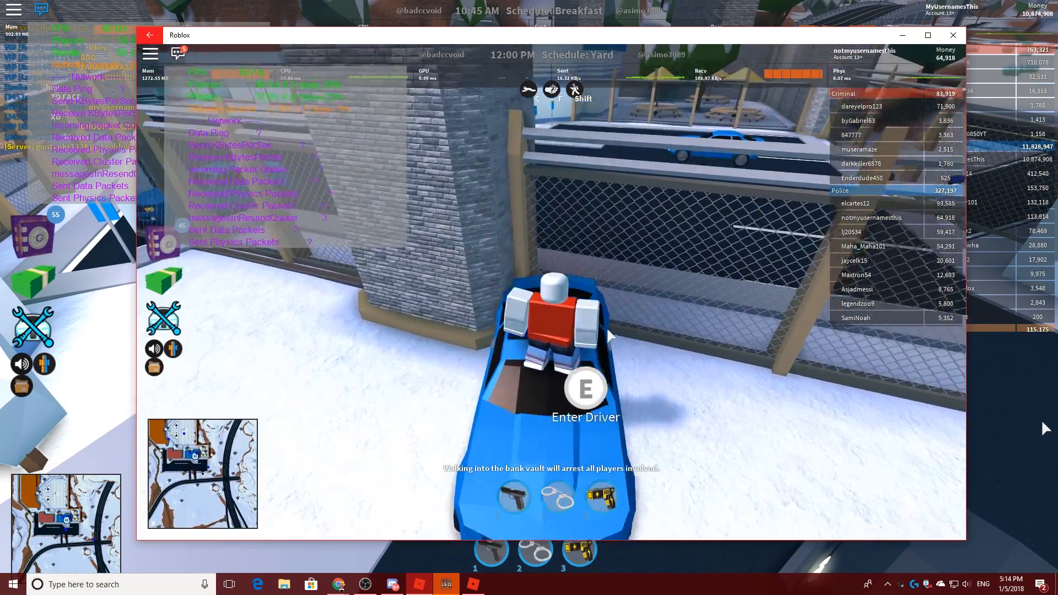